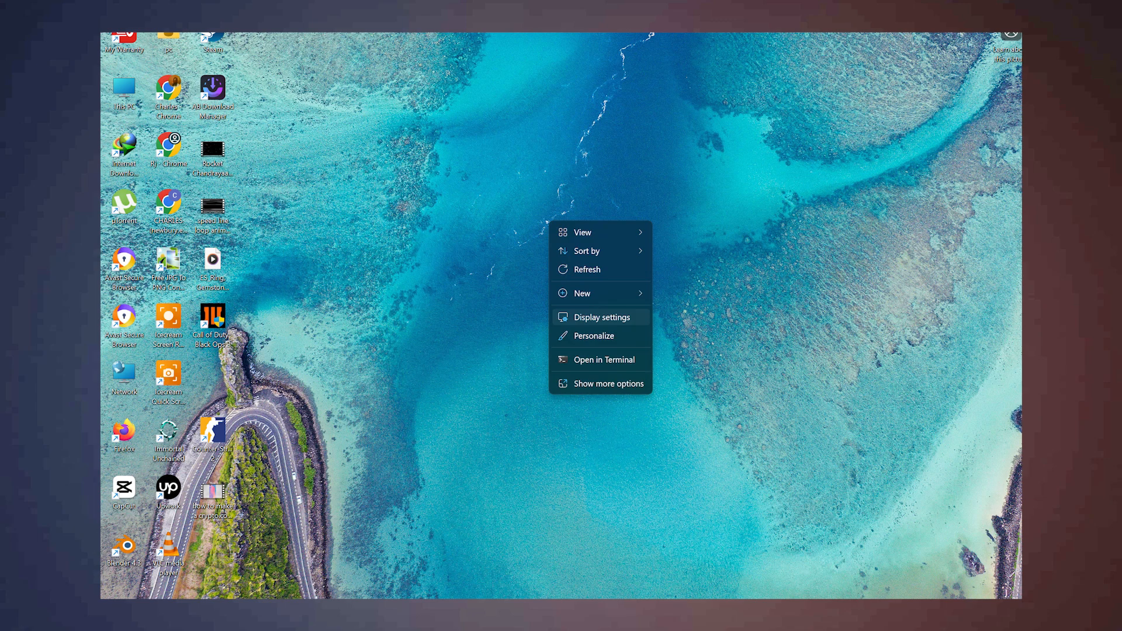
Step: Reach Display settings from the desktop context menu to view both monitors
{"action": "left_click", "coordinate": [603, 318]}
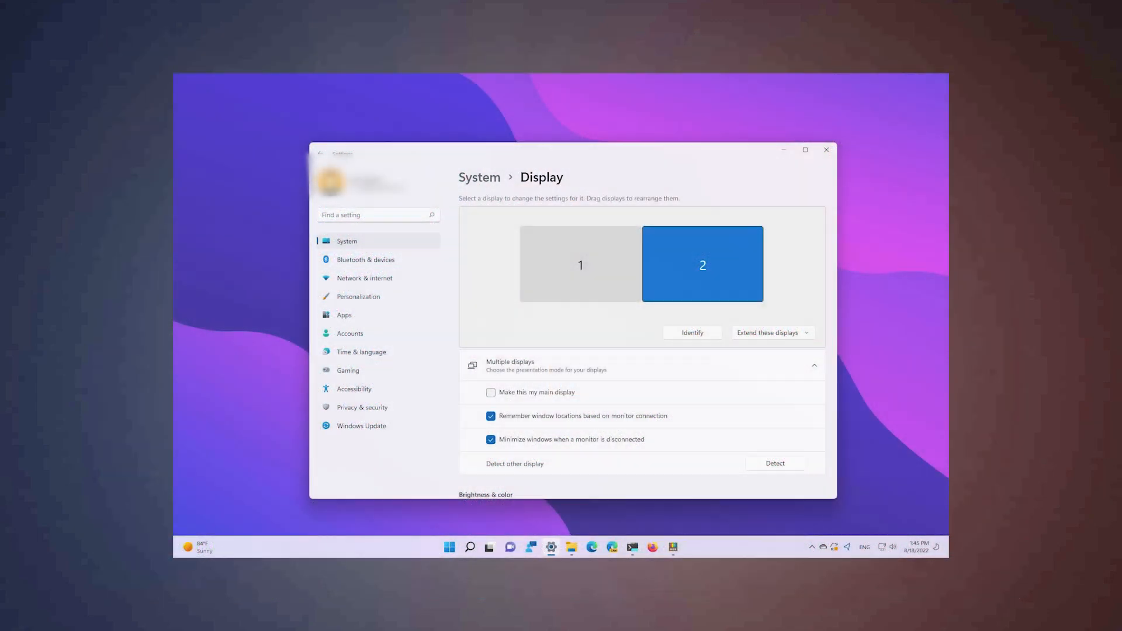